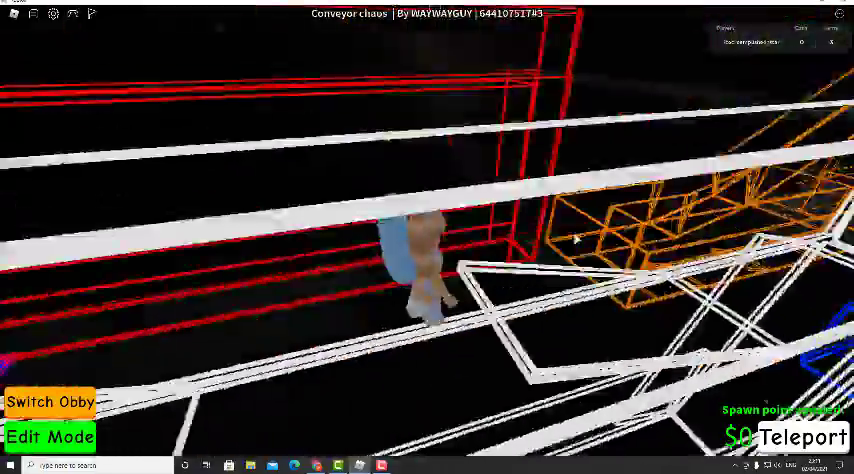
Step: Move the avatar across the conveyor platforms toward the next player-made obby
click(800, 436)
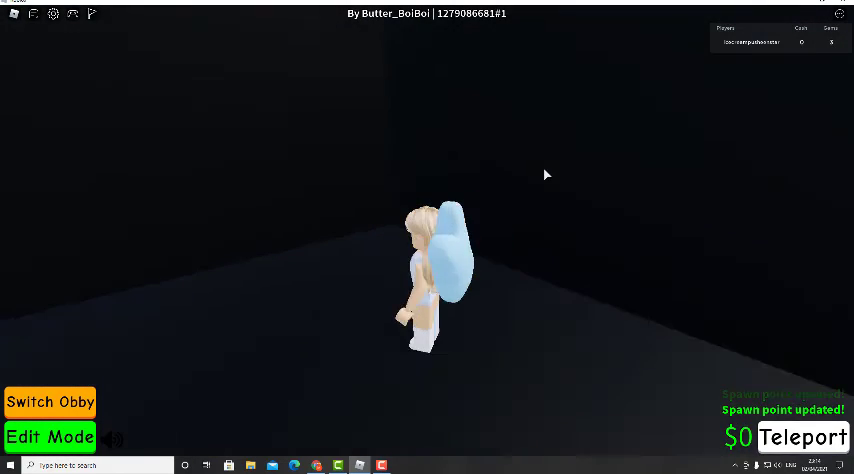
Step: Reset the character from the Esc menu and confirm, returning to the hub area
key(Escape)
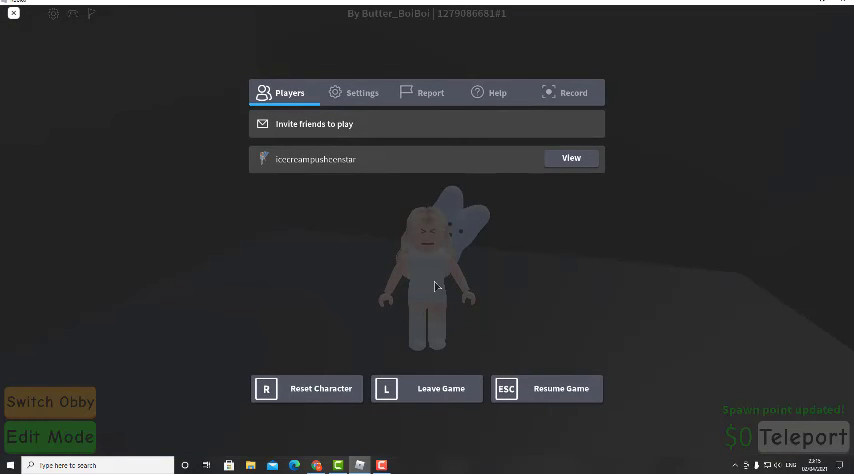
click(306, 388)
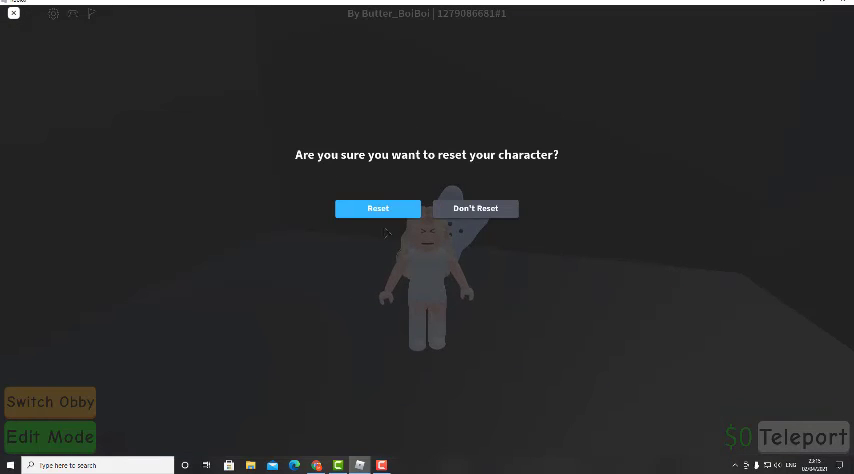
click(376, 208)
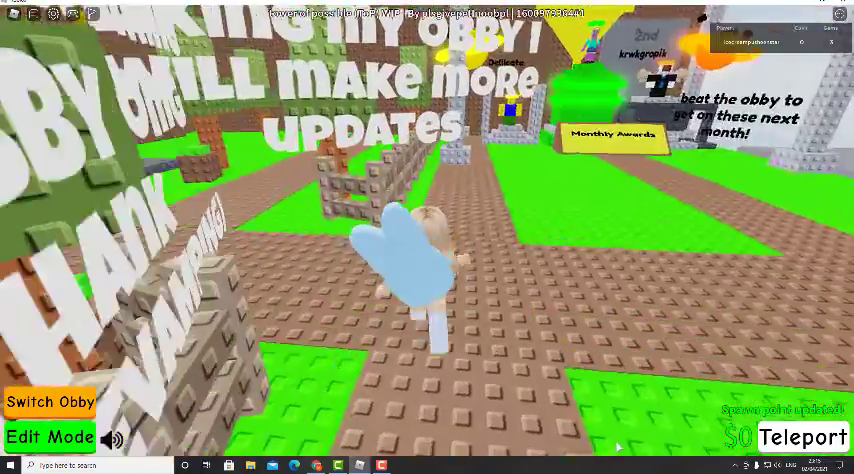
Step: View the cool curves outfit's purchase window at the clothing display, then cancel without buying
click(802, 436)
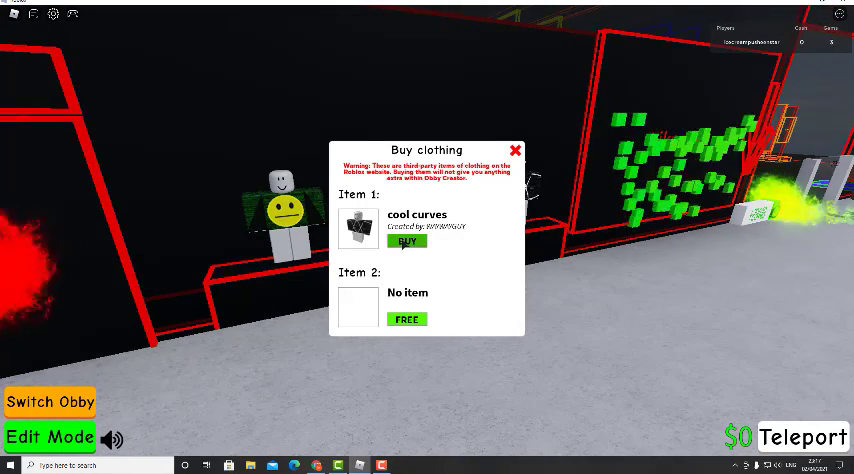
click(408, 242)
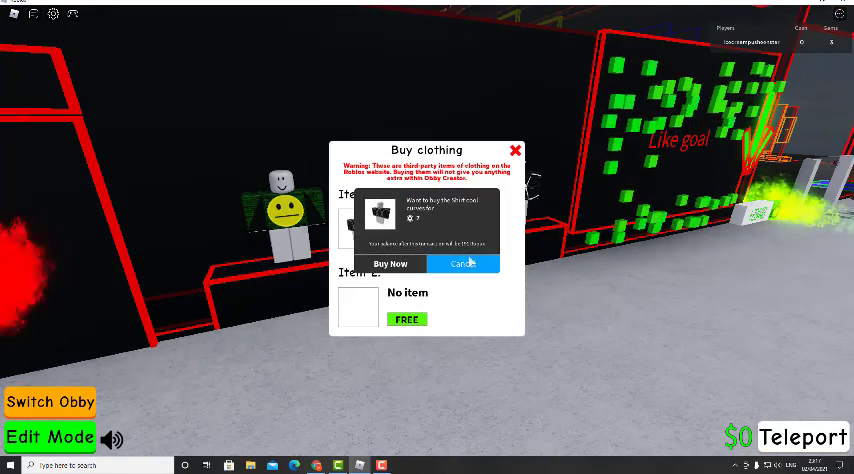
click(466, 264)
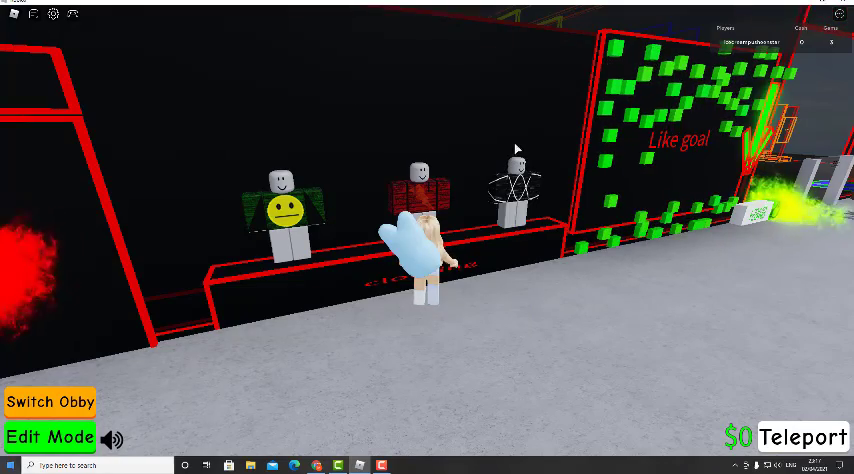